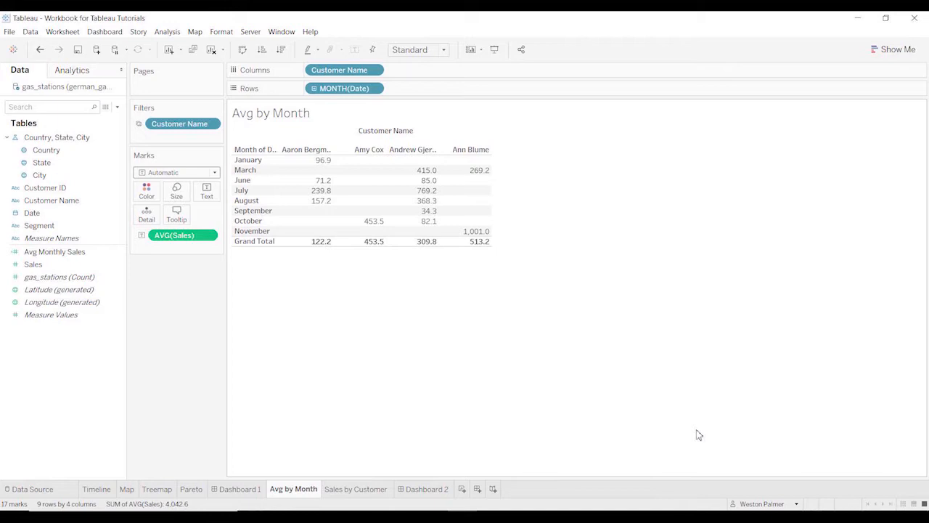
mouse_move(256, 137)
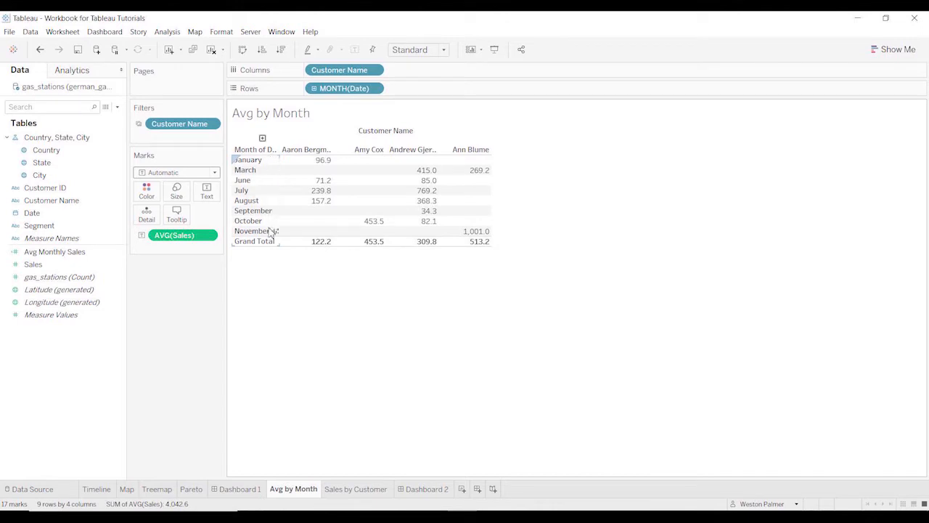
mouse_move(258, 200)
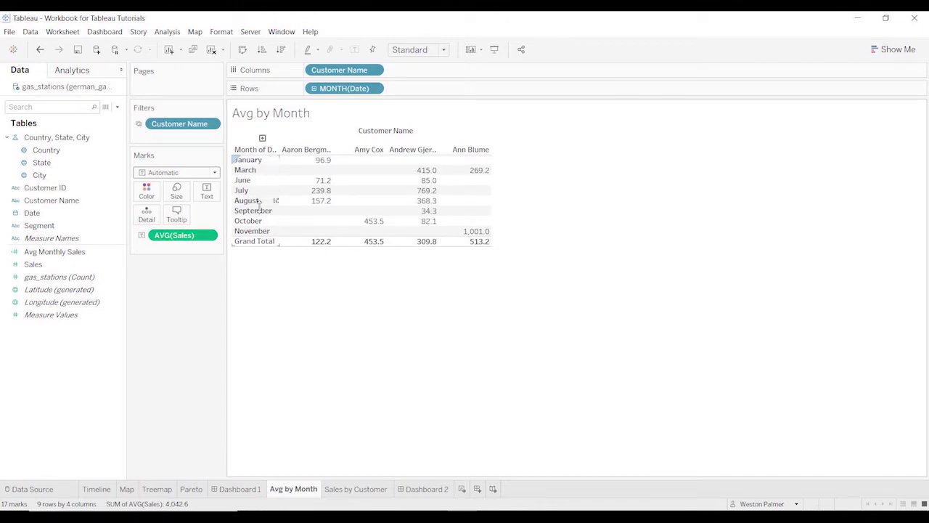
mouse_move(308, 160)
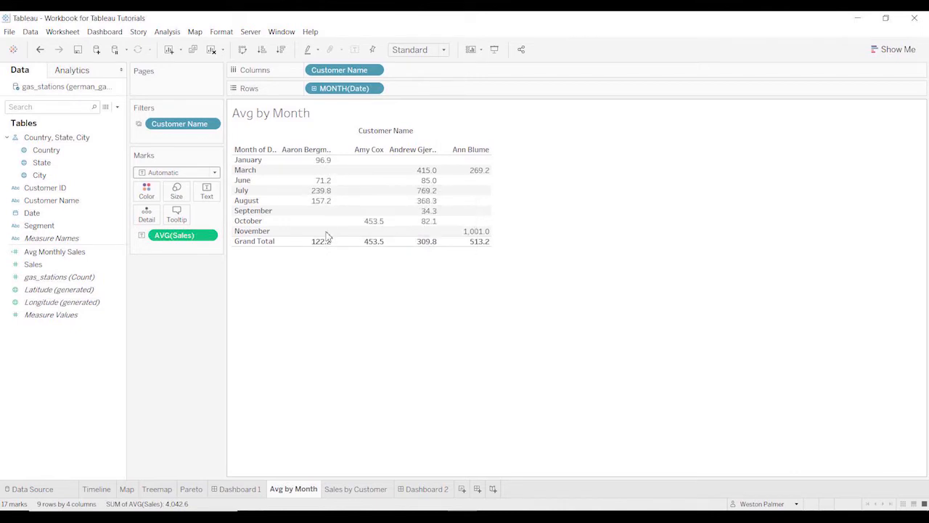
mouse_move(321, 241)
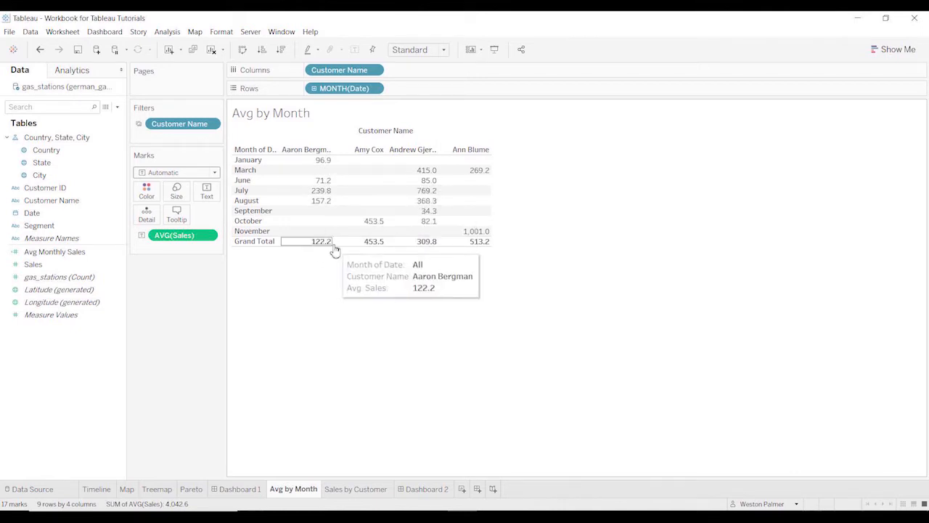
mouse_move(328, 162)
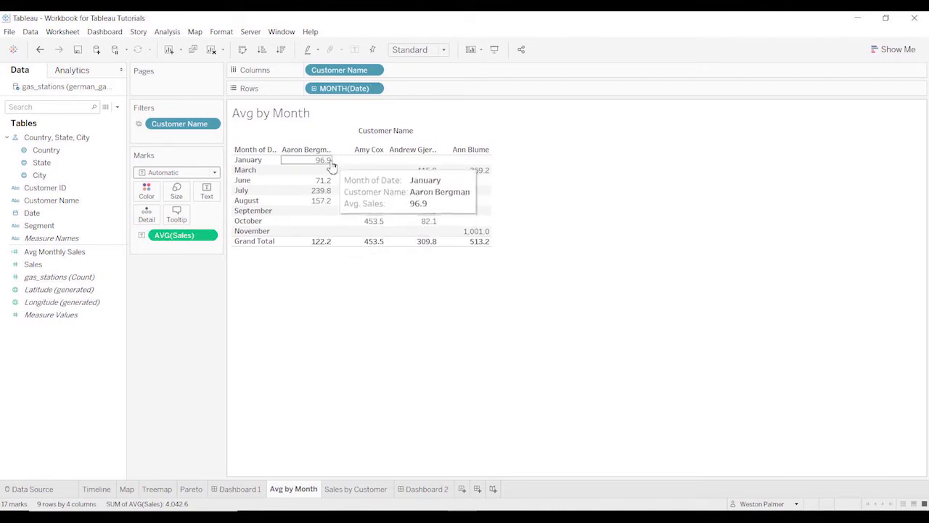
mouse_move(328, 203)
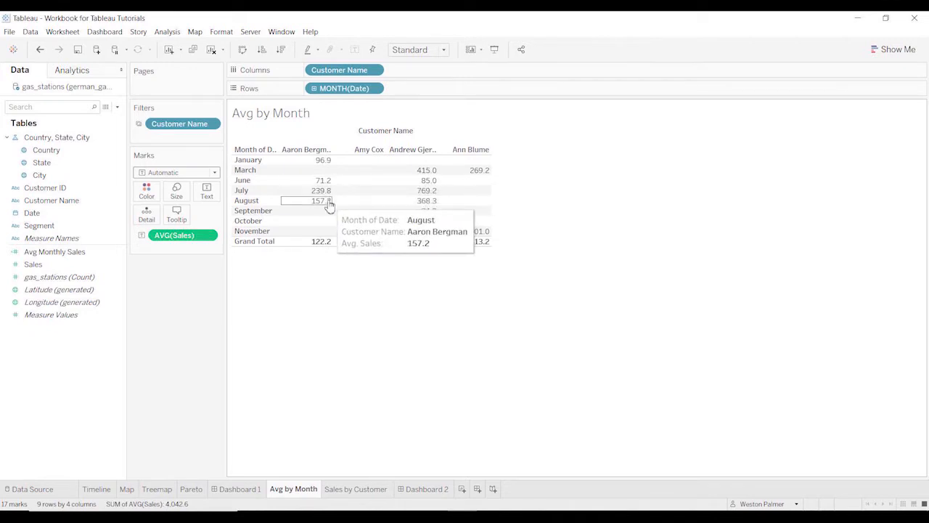
mouse_move(323, 196)
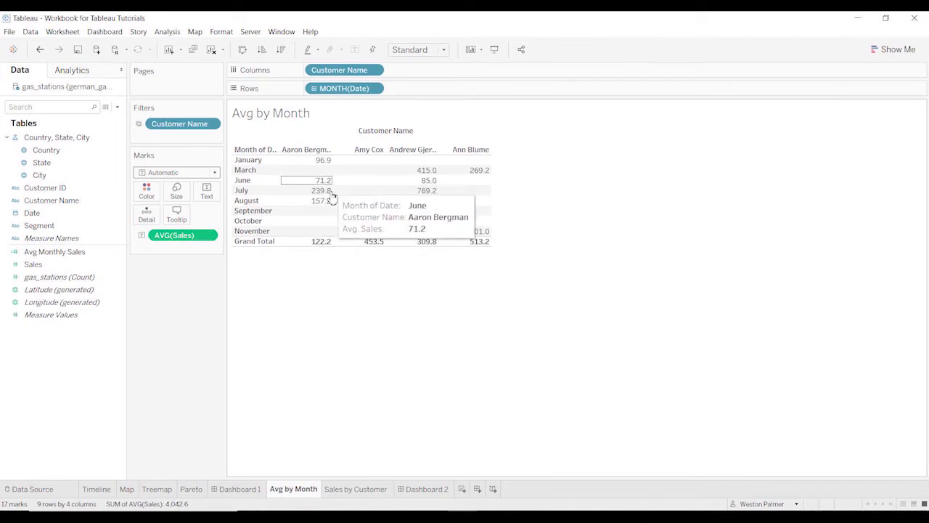
mouse_move(329, 219)
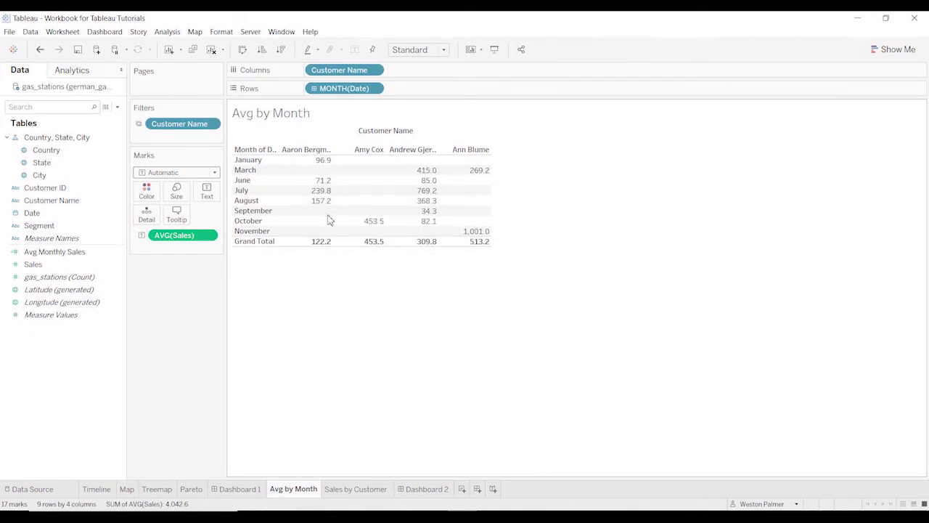
mouse_move(105, 119)
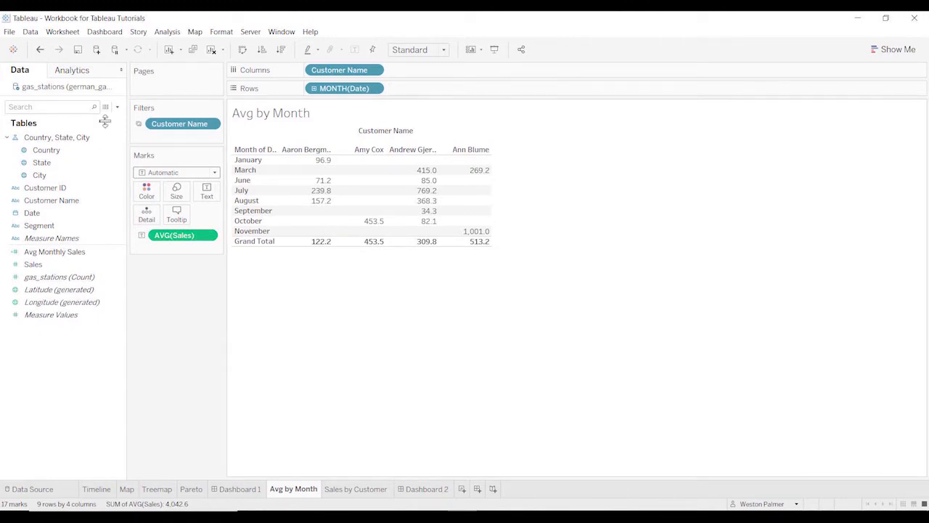
click(67, 32)
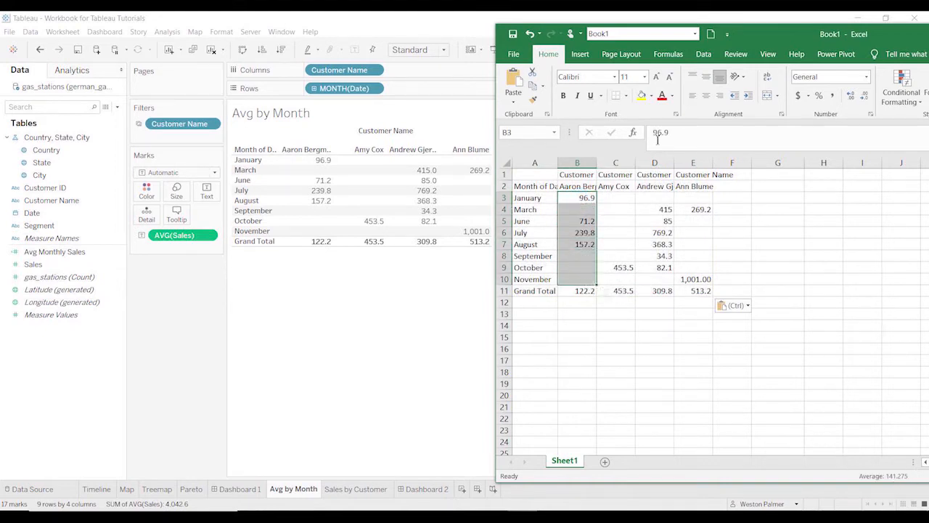
click(615, 268)
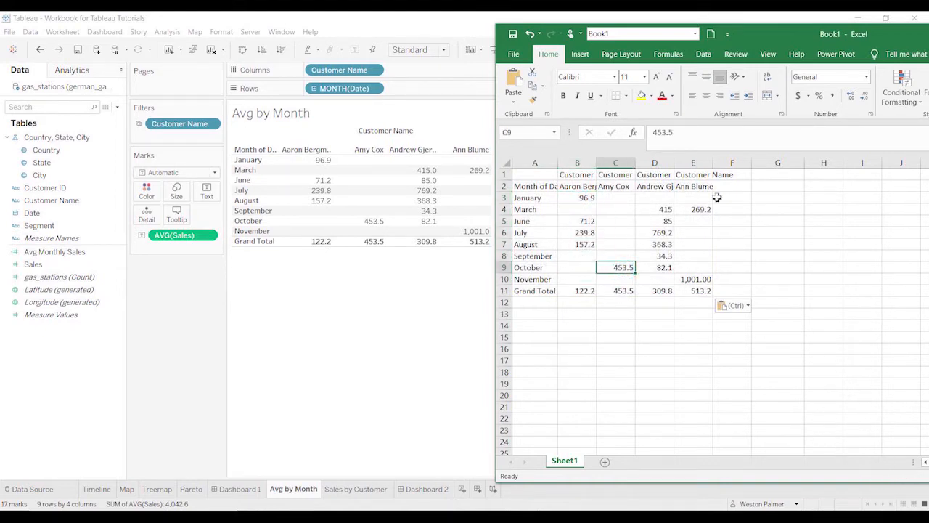
drag(653, 210, 653, 279)
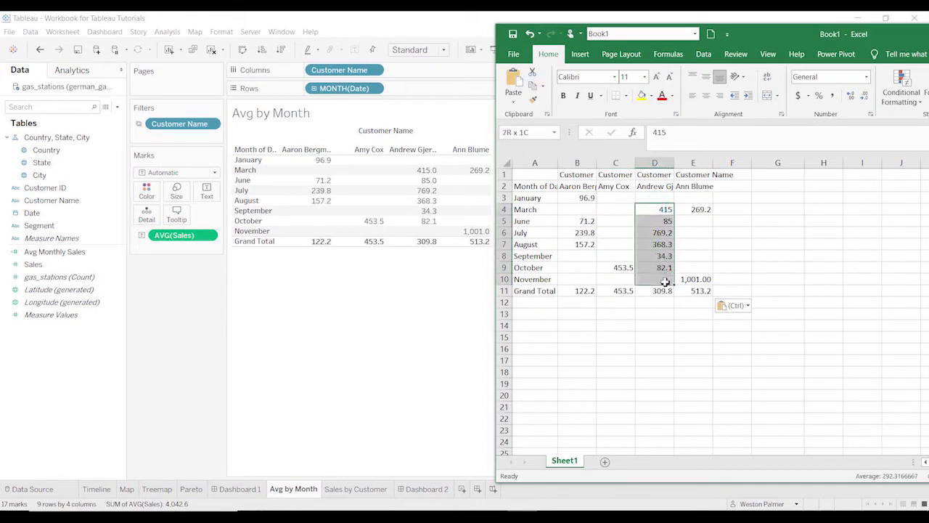
click(654, 209)
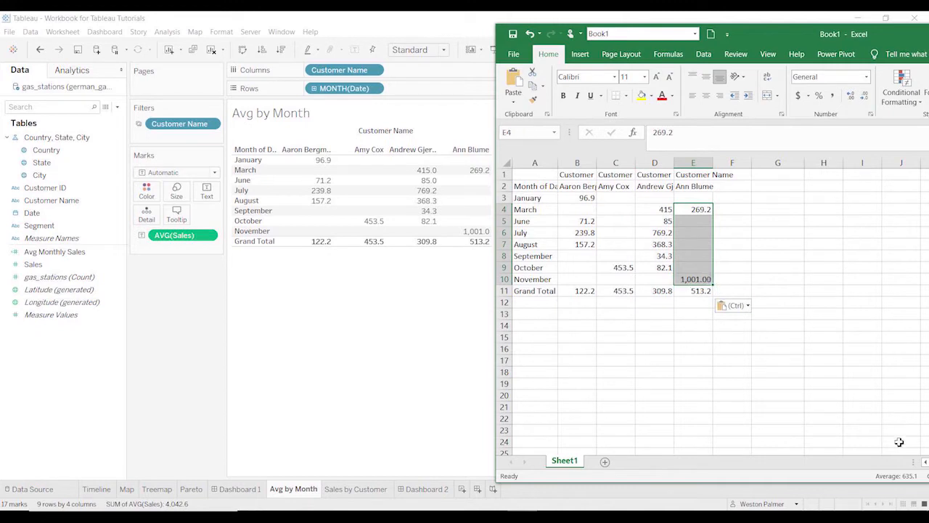
mouse_move(456, 294)
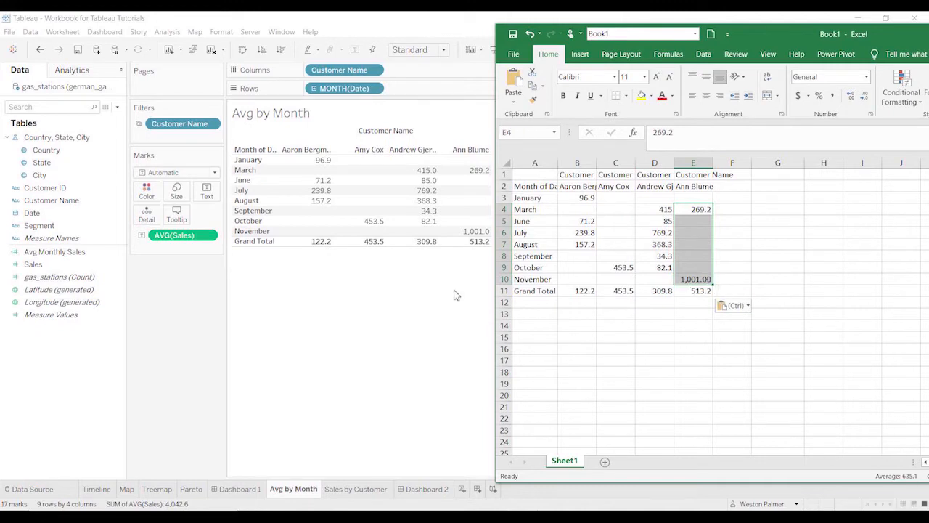
click(914, 19)
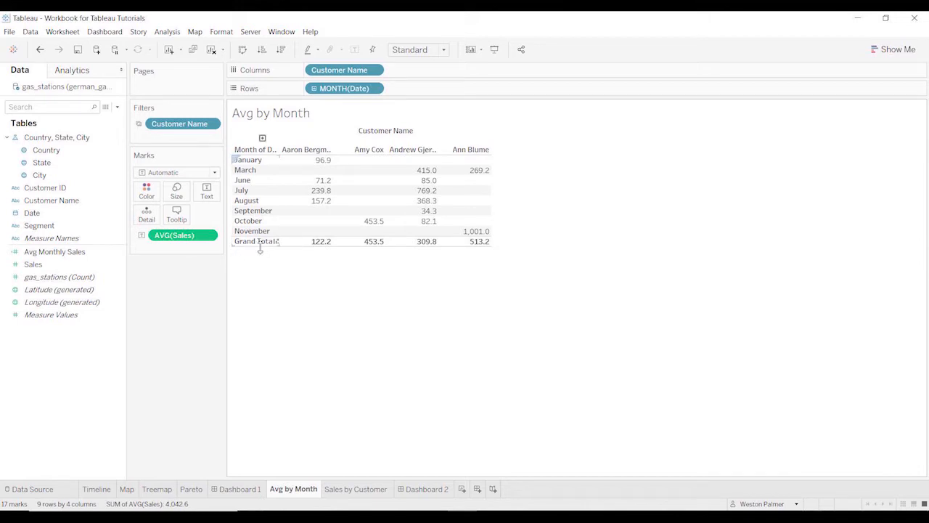
mouse_move(322, 160)
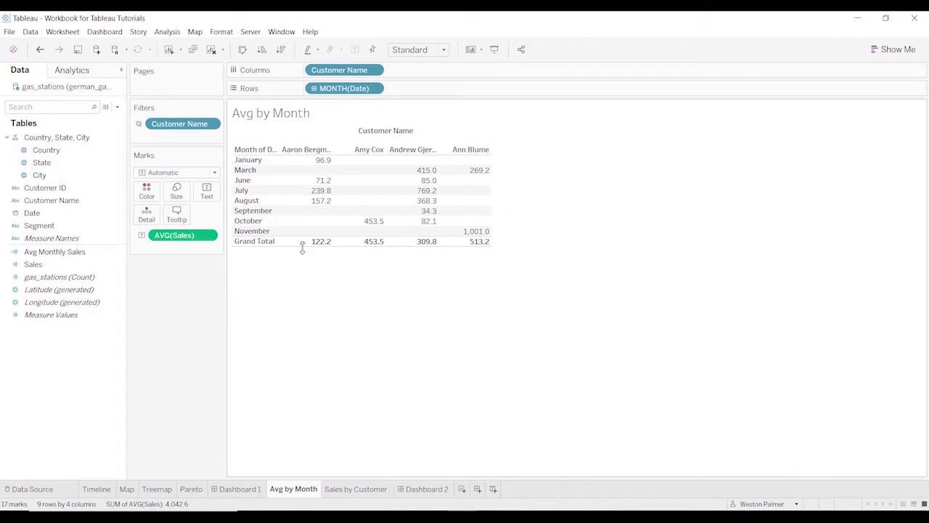
mouse_move(320, 204)
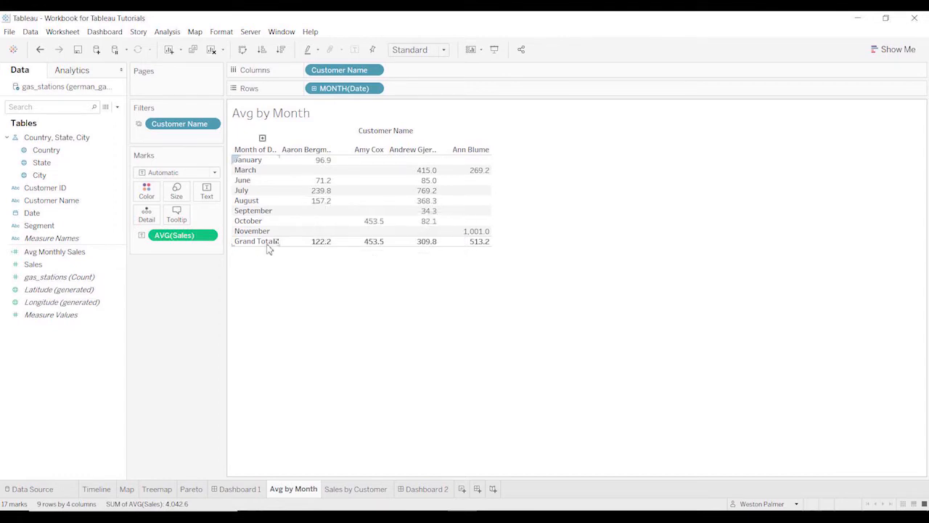
mouse_move(317, 241)
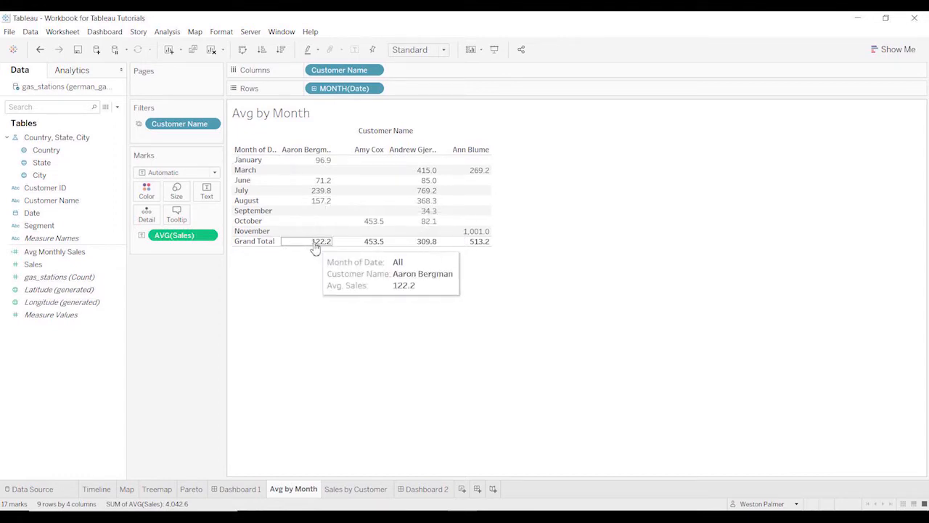
mouse_move(312, 252)
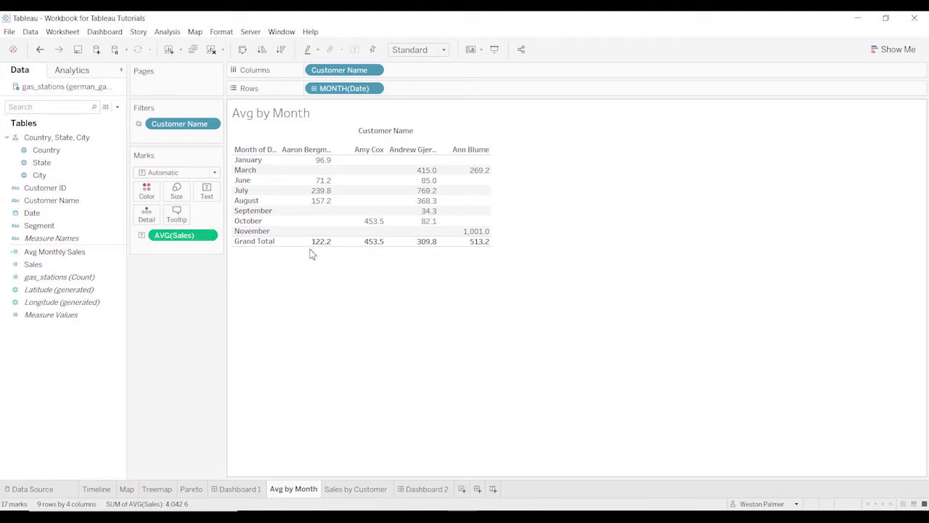
mouse_move(294, 273)
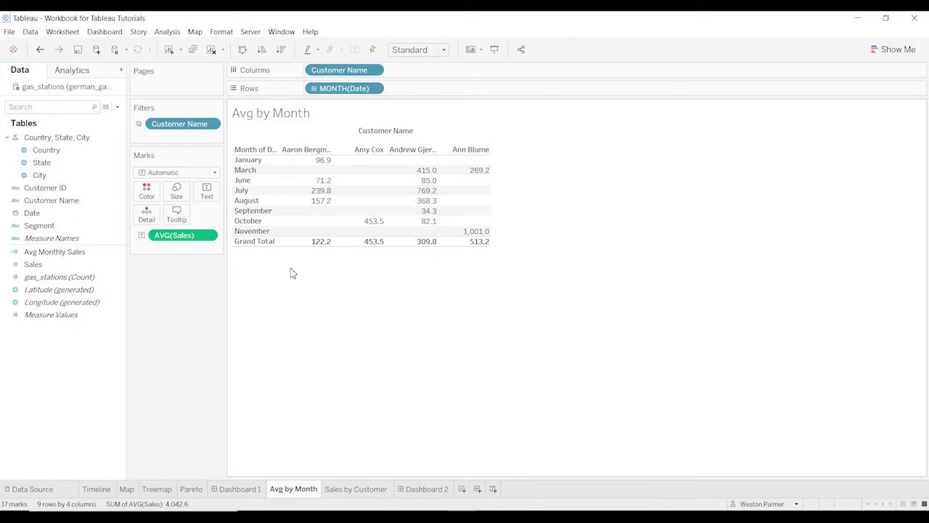
mouse_move(289, 271)
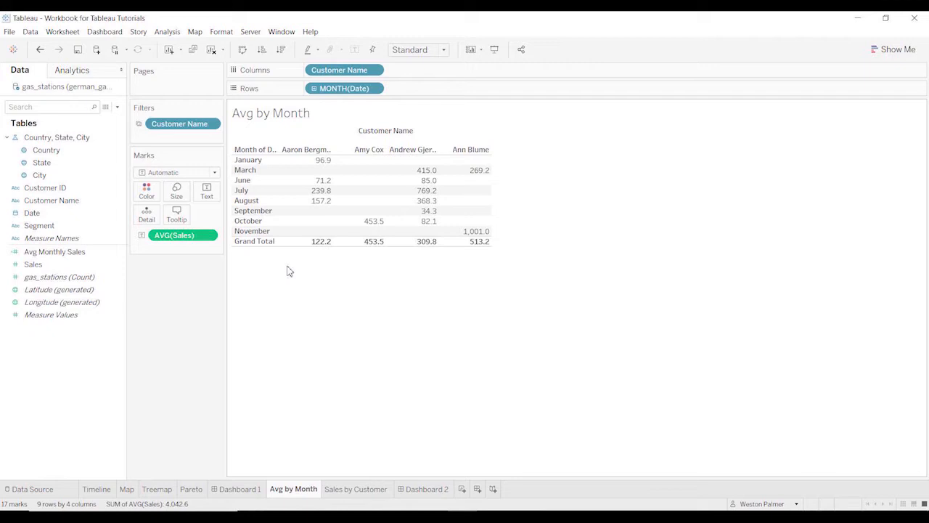
mouse_move(283, 258)
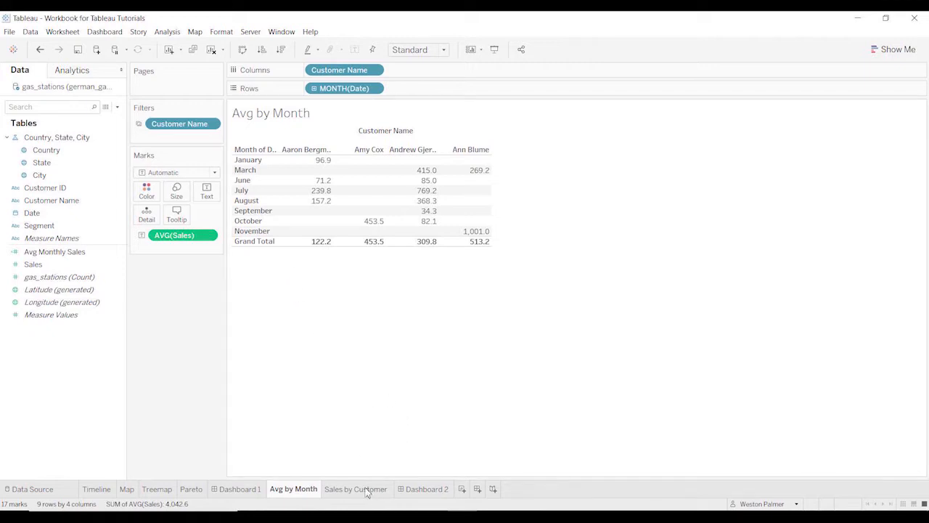
click(356, 488)
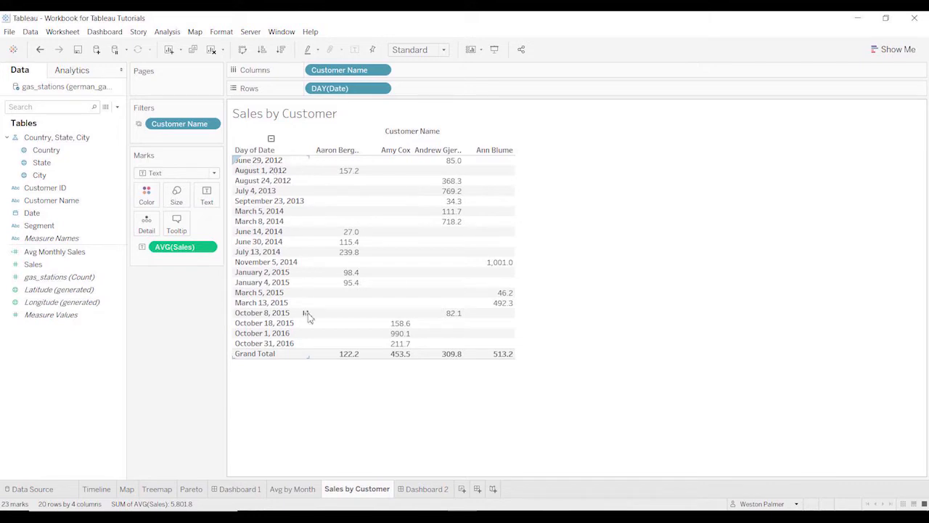
mouse_move(350, 230)
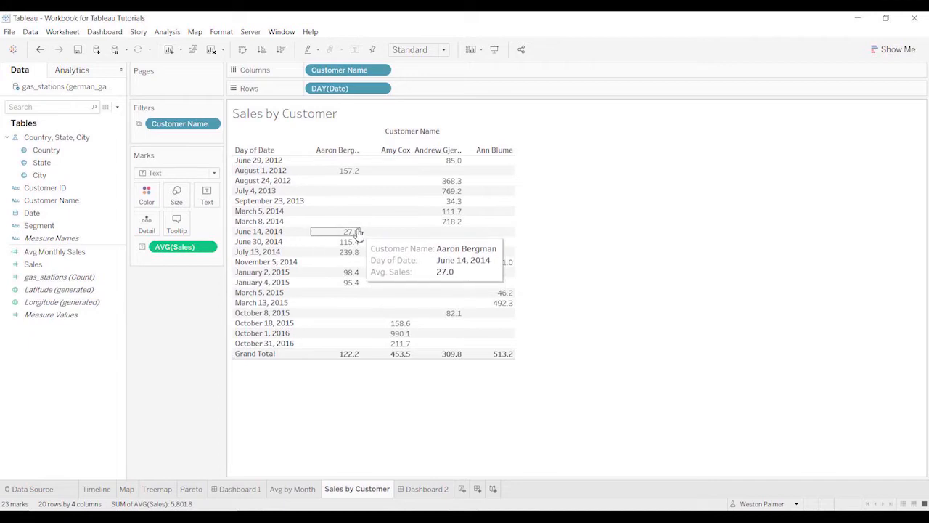
mouse_move(360, 241)
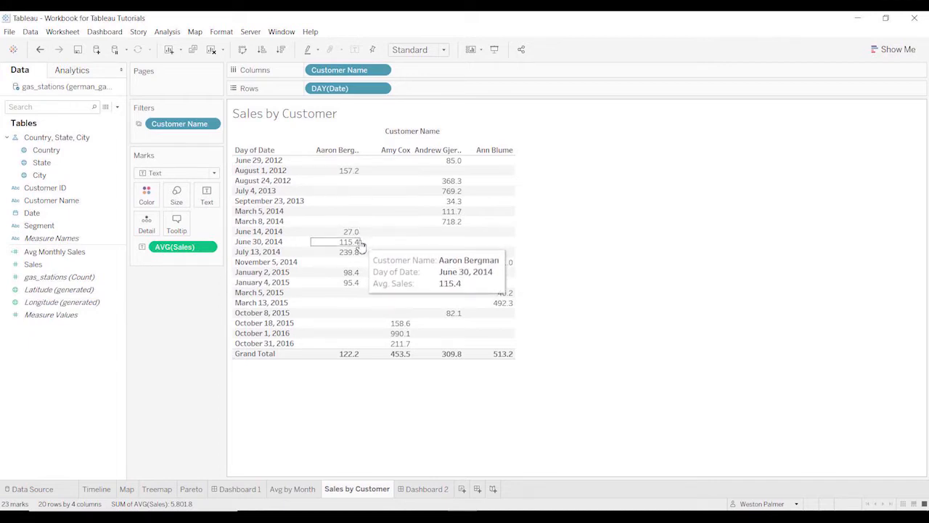
mouse_move(401, 343)
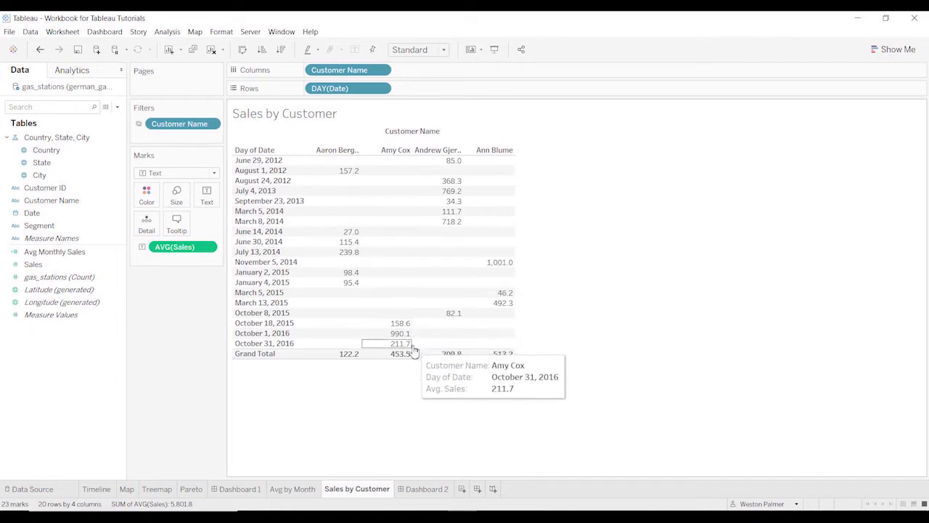
mouse_move(418, 296)
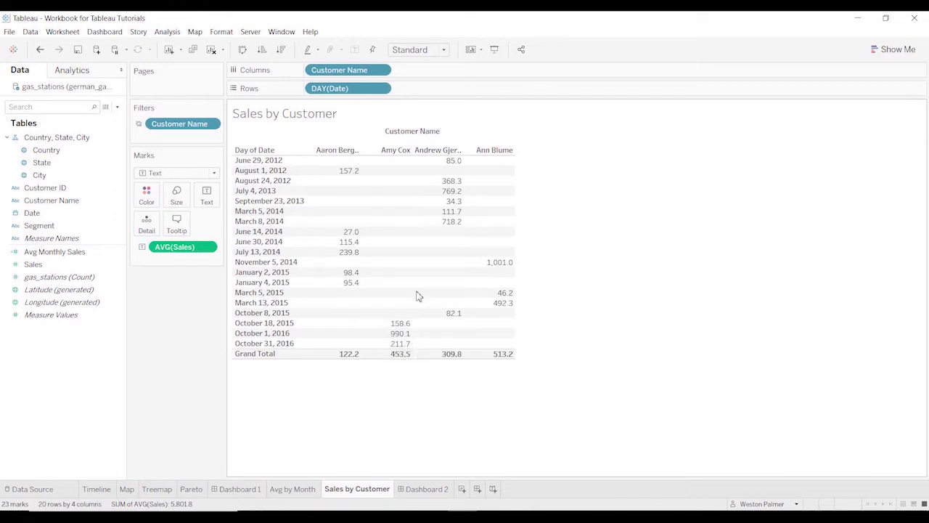
mouse_move(450, 195)
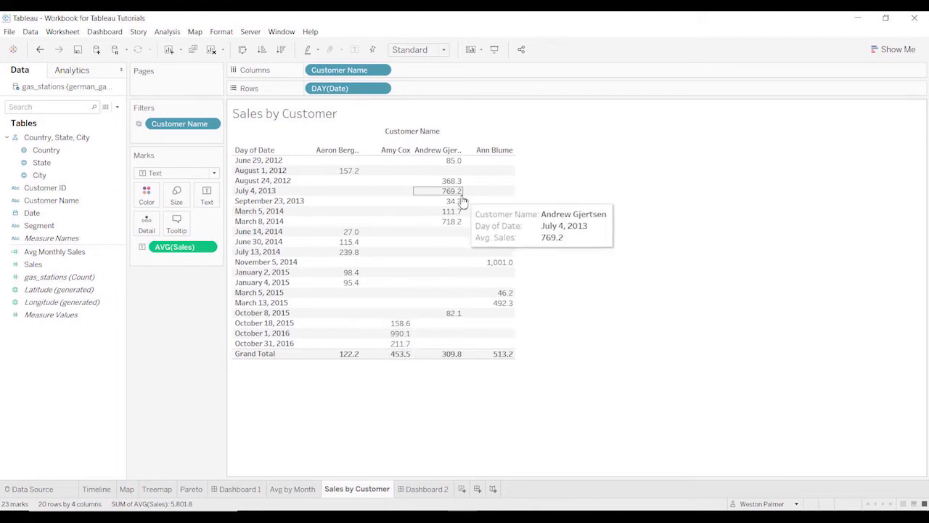
mouse_move(501, 293)
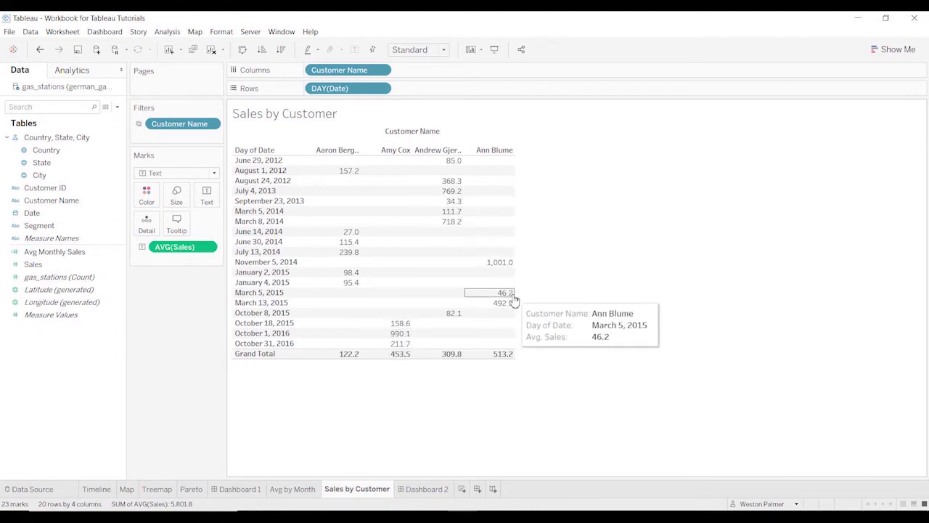
mouse_move(107, 45)
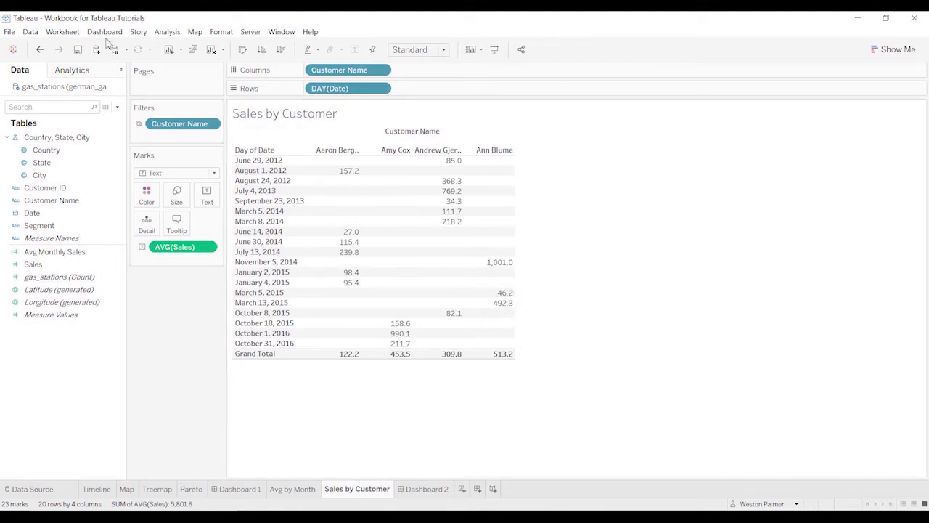
In Excel, select the first customer's monthly grand total and the second customer's three daily values to compare averages.
click(64, 32)
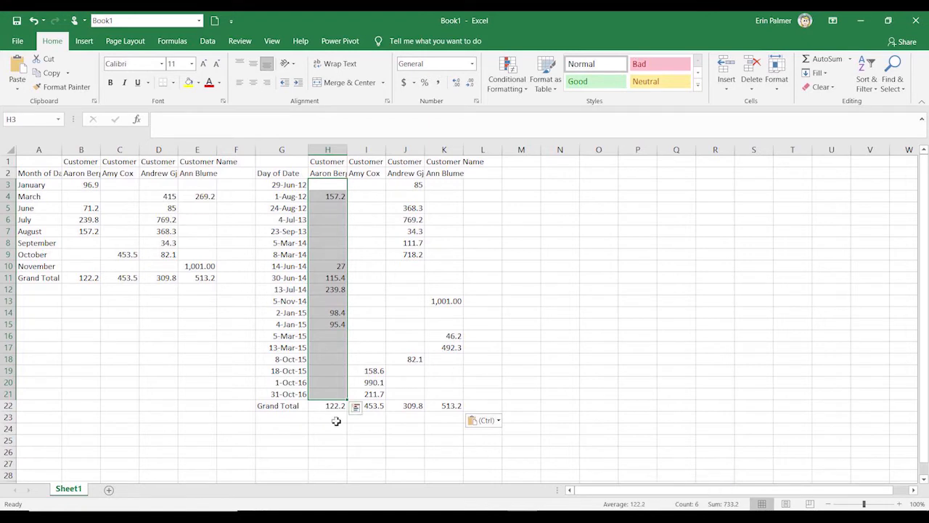
click(81, 278)
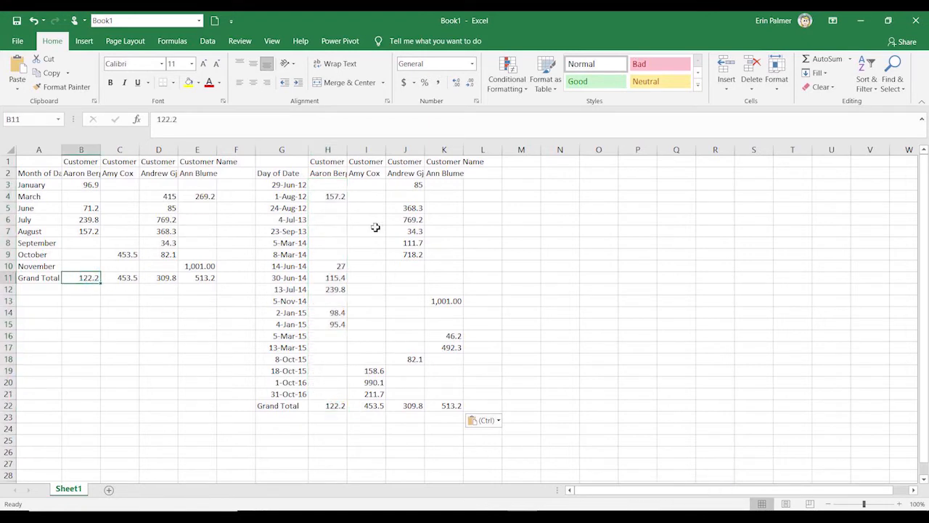
drag(366, 370, 366, 393)
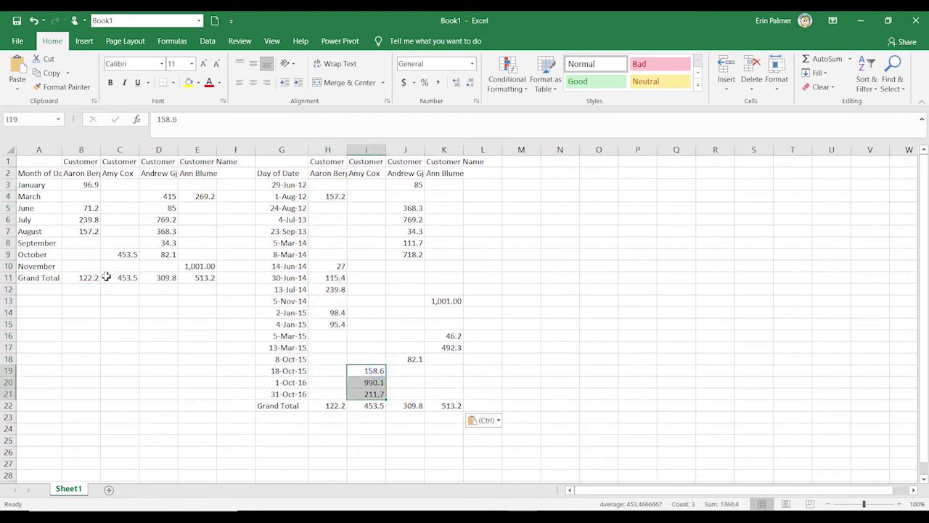
mouse_move(325, 267)
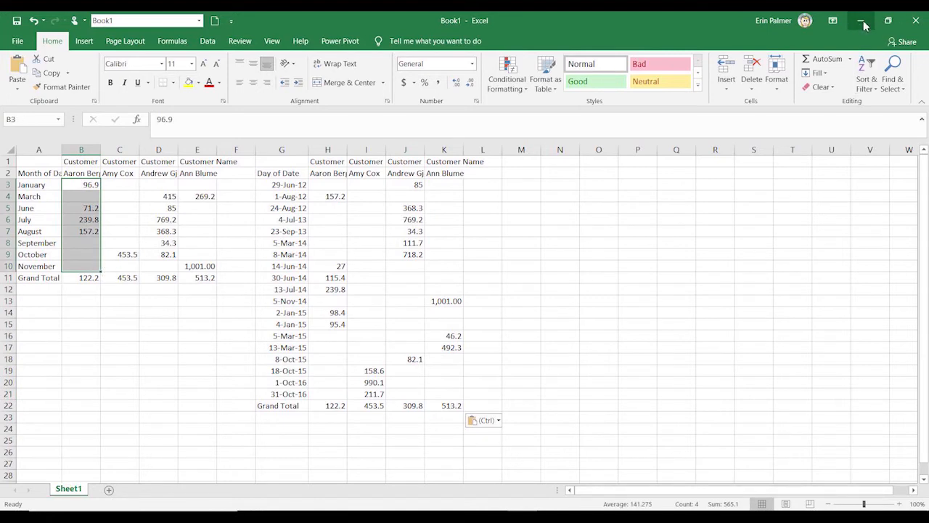
Back in Tableau, bring up the Avg Monthly Sales calculation with its INCLUDE MONTH([Date]) average expression.
click(854, 20)
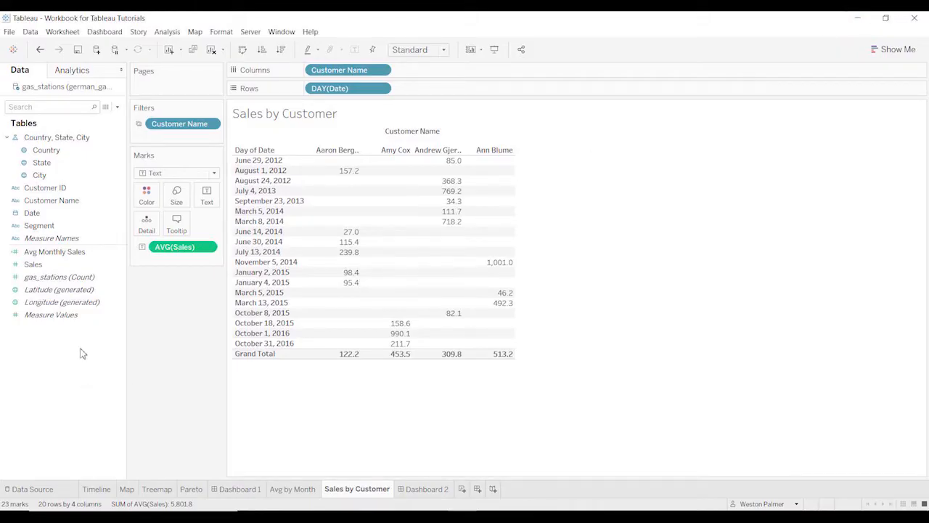
click(56, 251)
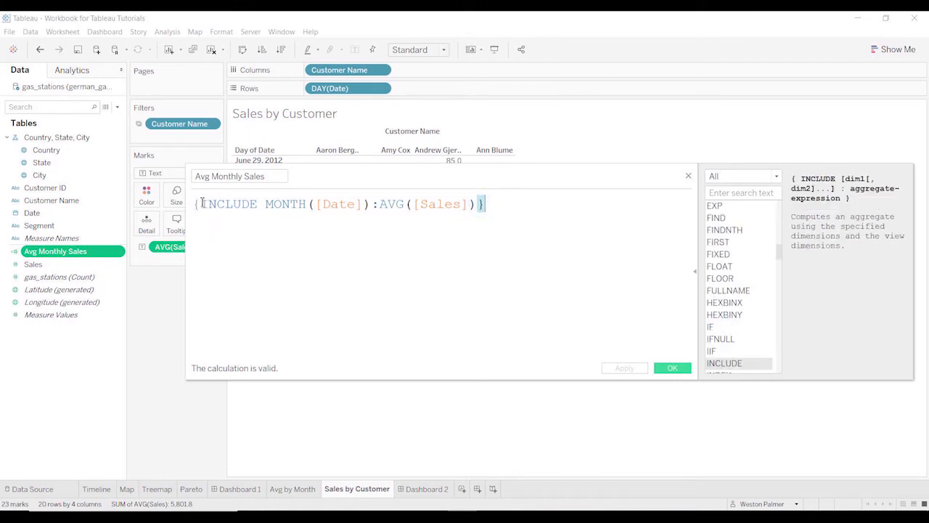
Return to the Avg by Month sheet and close the calculation editor unchanged.
double_click(230, 204)
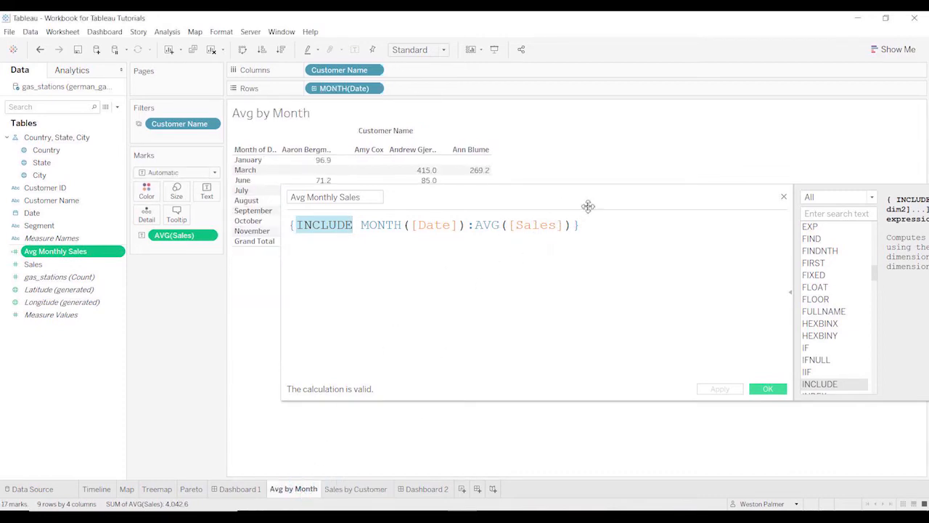
click(767, 388)
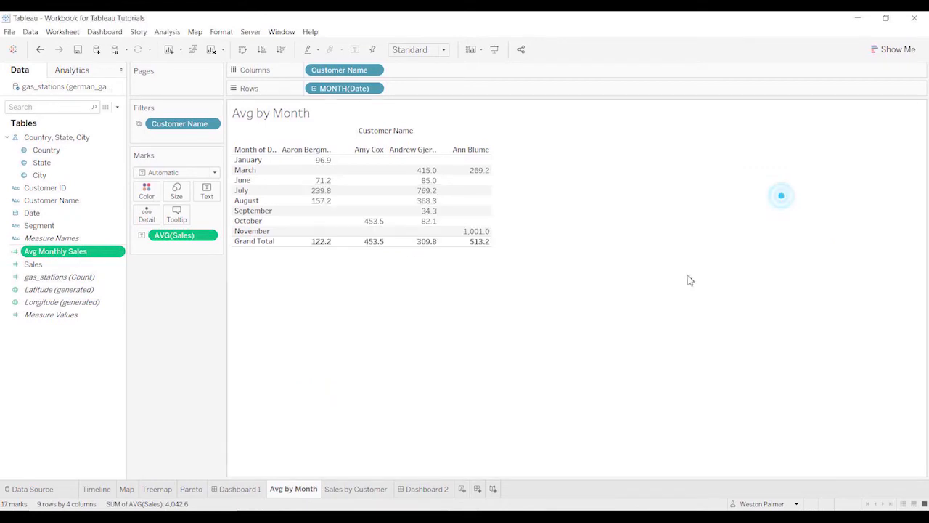
Add Avg Monthly Sales to the crosstab beside Avg. Sales for every month and total.
click(76, 251)
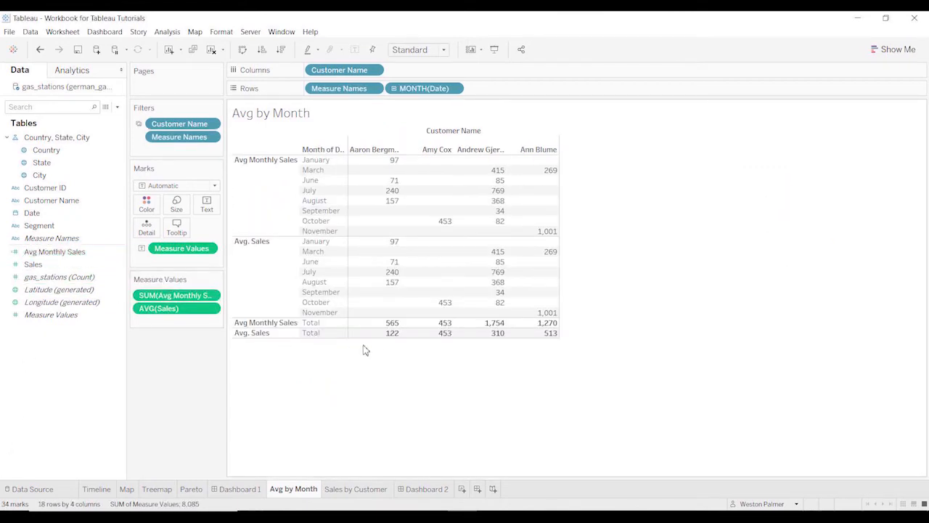
mouse_move(343, 359)
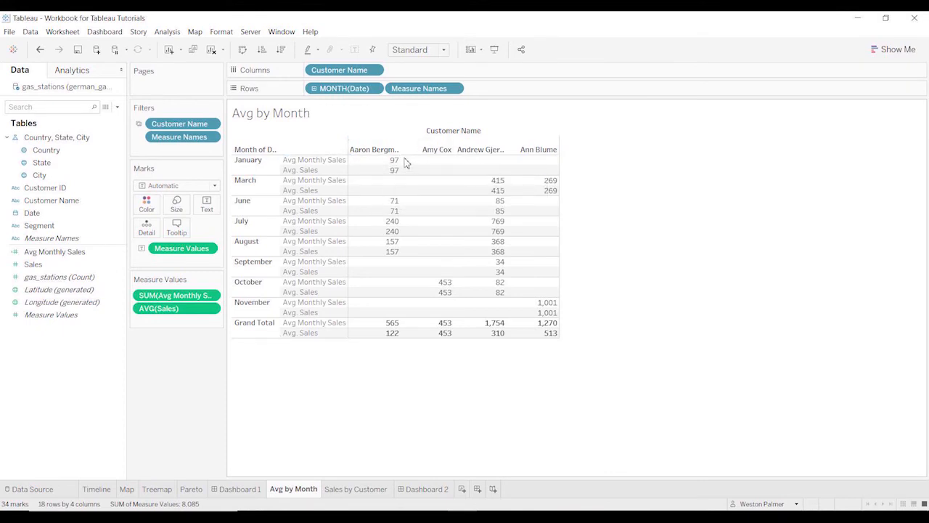
mouse_move(505, 173)
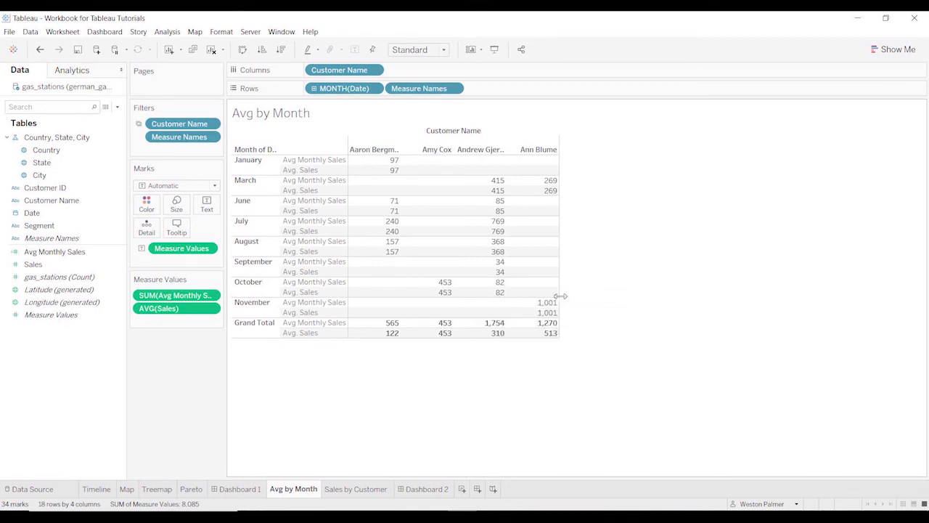
mouse_move(622, 279)
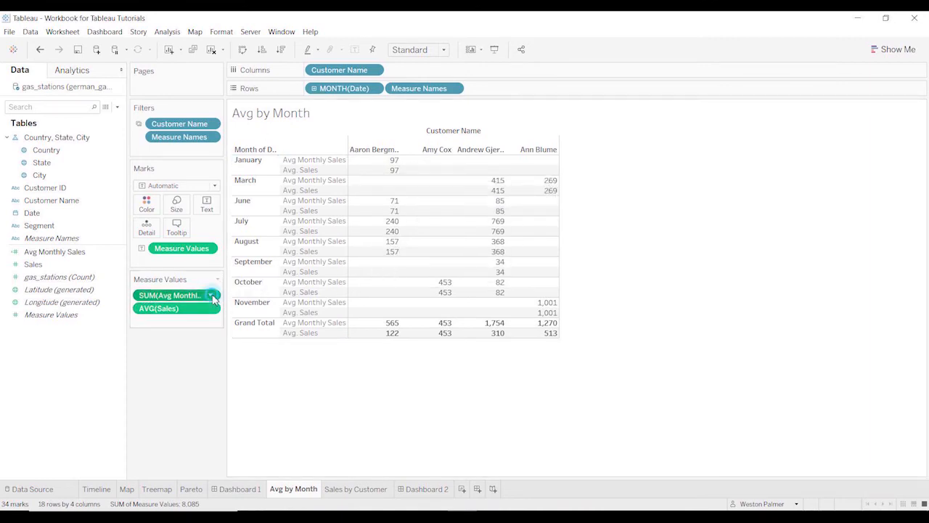
Aggregate Avg Monthly Sales as Average so grand totals read 141.3, 453.5, 292.3 and 635.1.
click(210, 295)
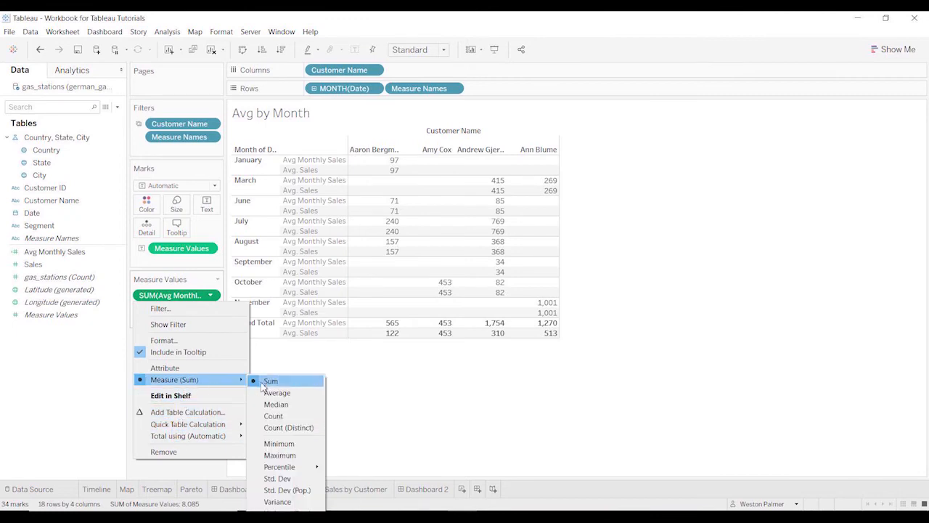
click(277, 393)
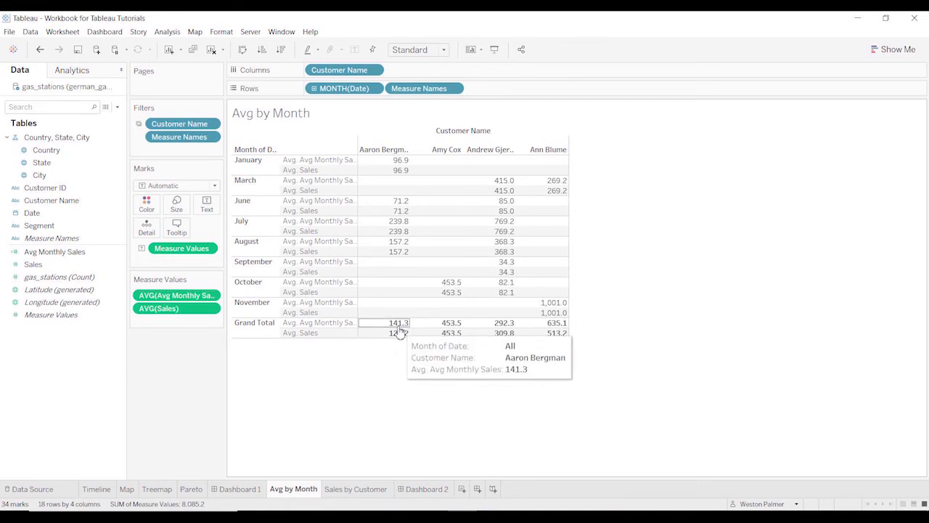
mouse_move(559, 337)
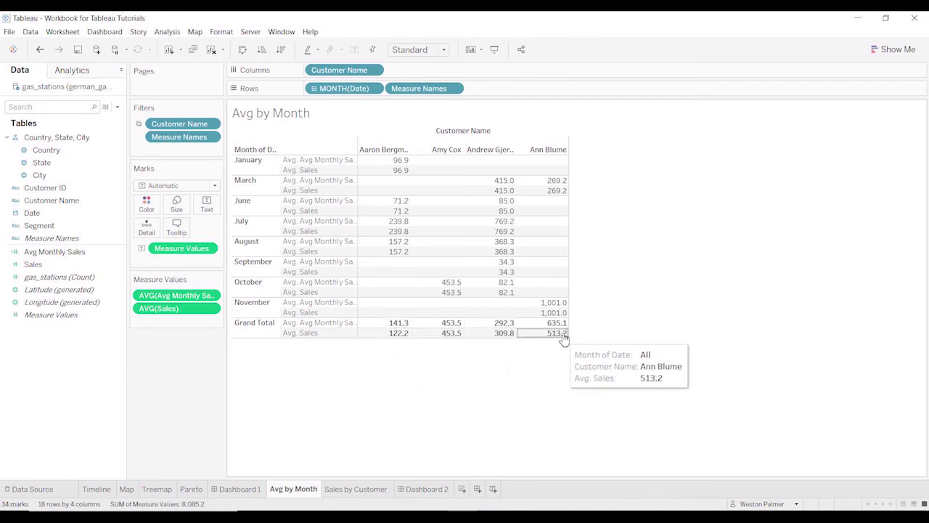
mouse_move(514, 448)
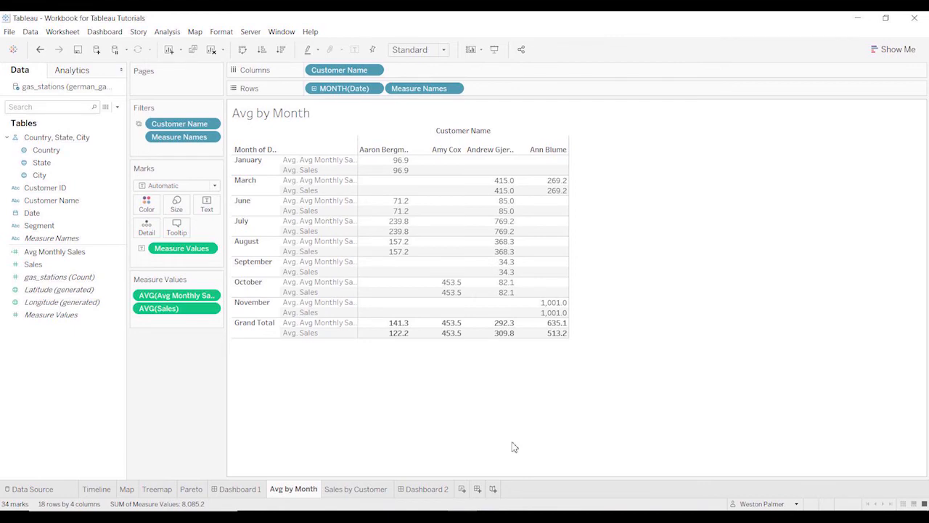
mouse_move(403, 347)
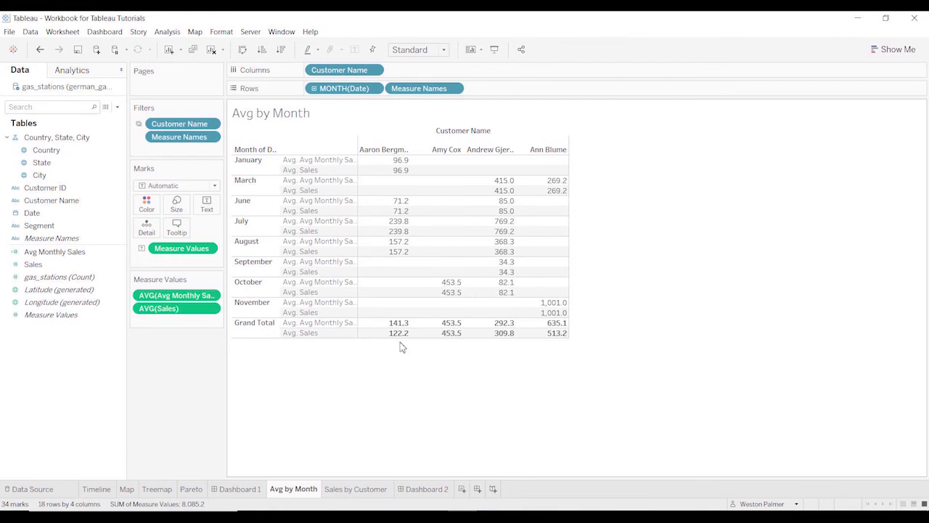
mouse_move(214, 350)
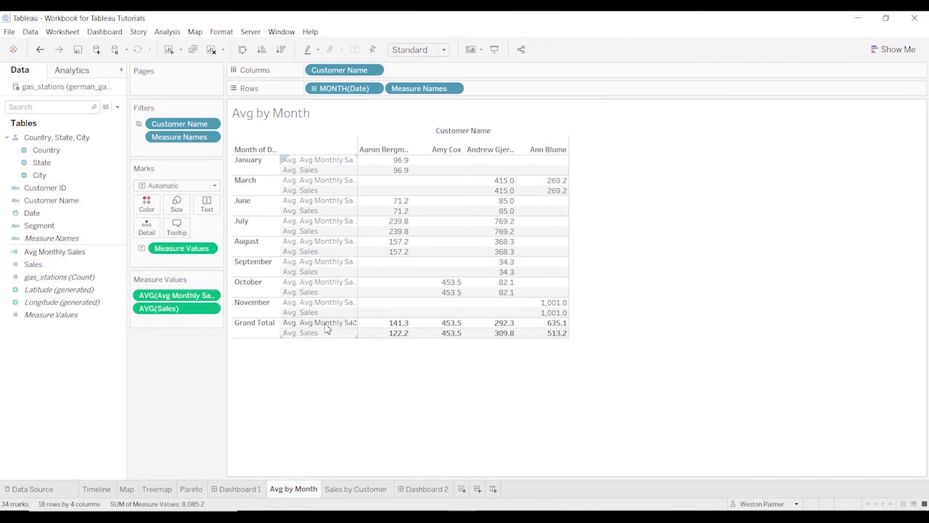
mouse_move(325, 328)
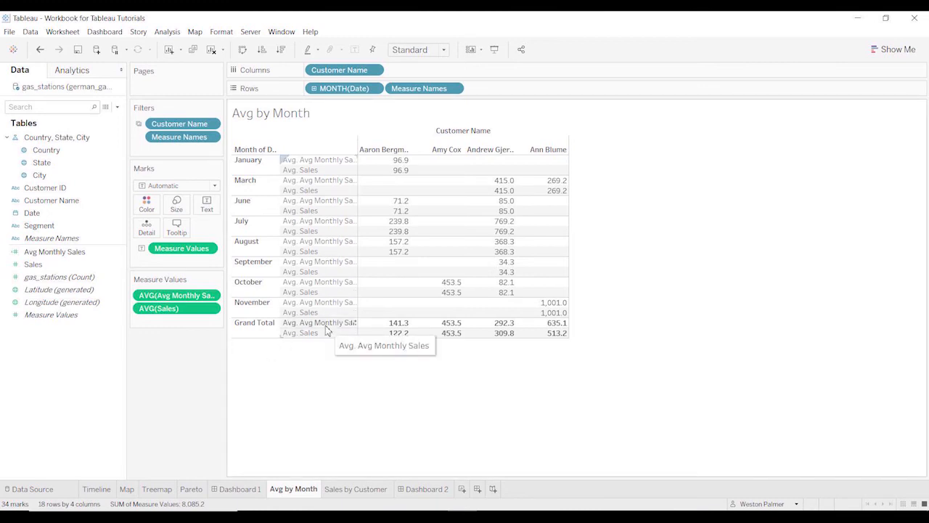
mouse_move(279, 279)
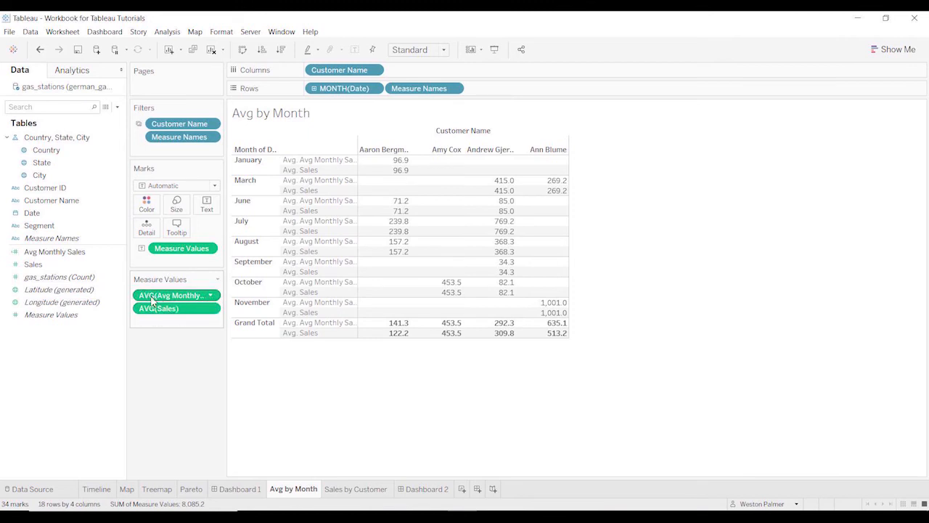
Review the Avg Monthly Sales formula, close it, and switch to the Sales by Customer sheet.
right_click(55, 251)
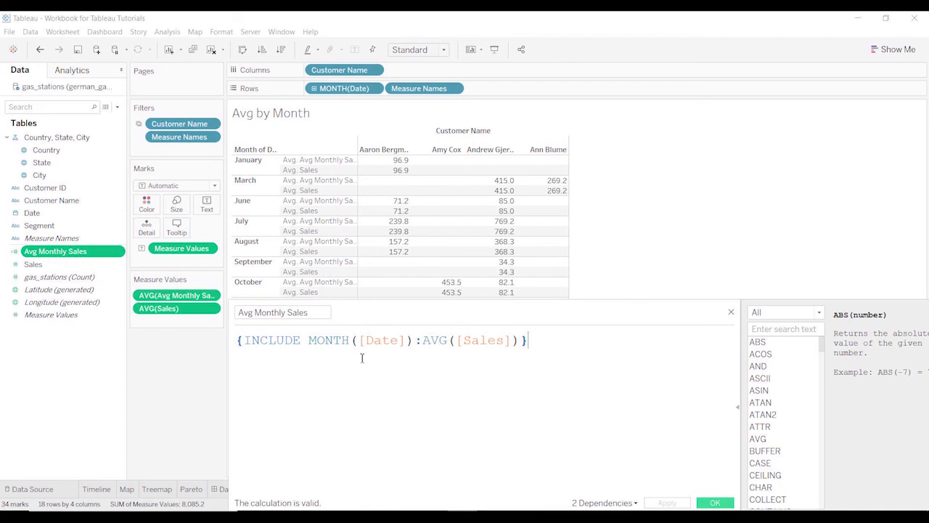
click(349, 339)
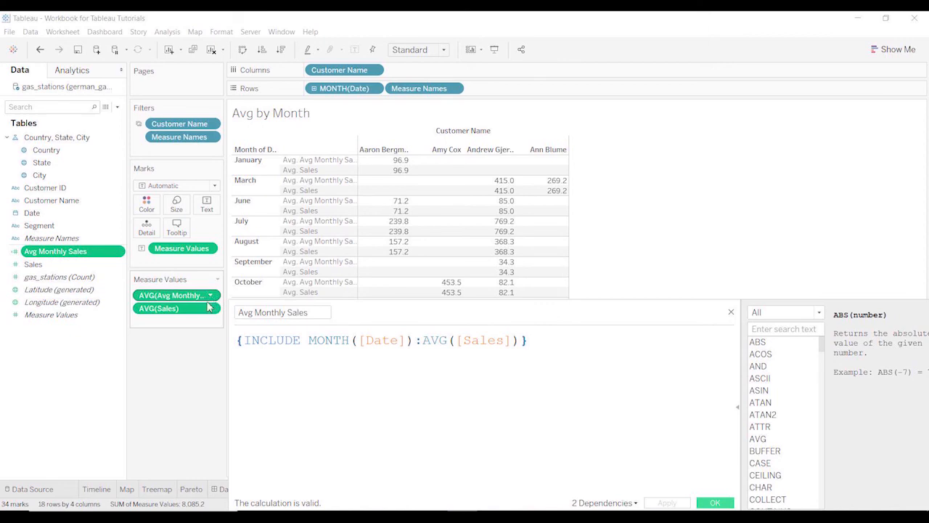
click(715, 503)
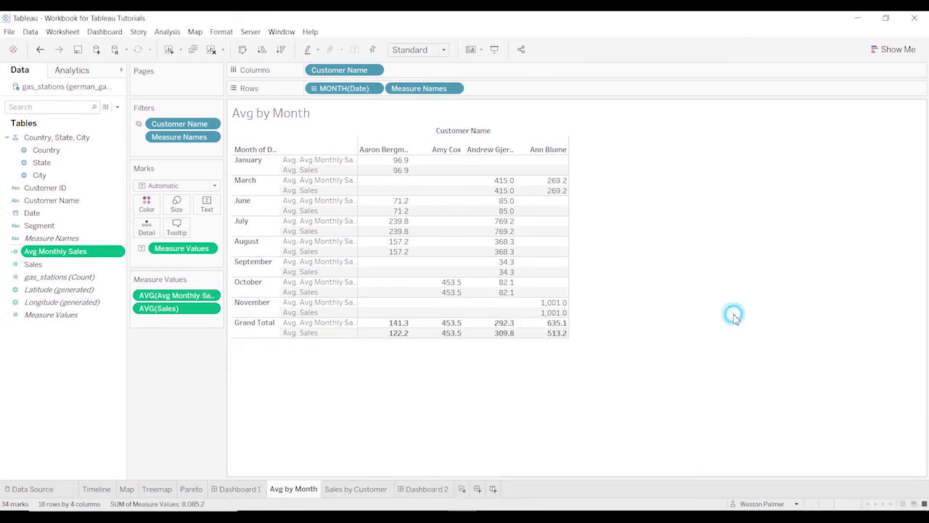
mouse_move(705, 342)
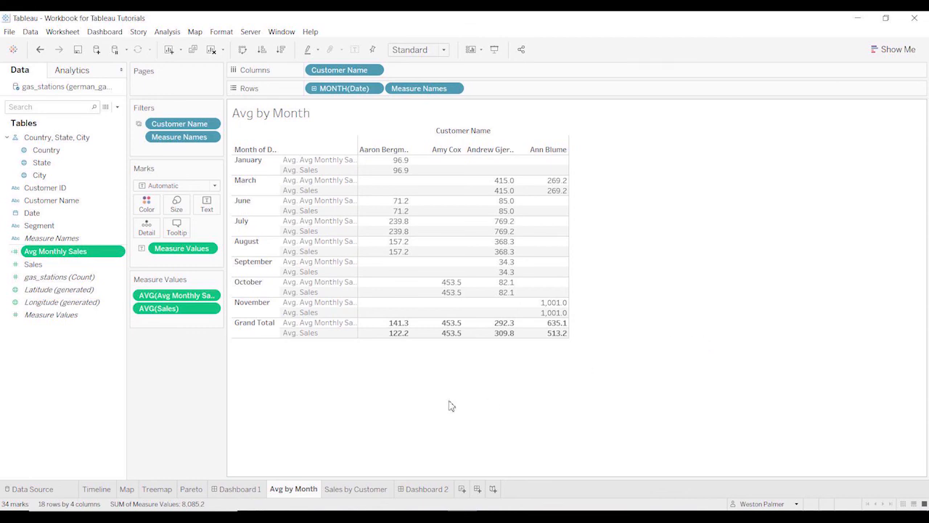
click(356, 488)
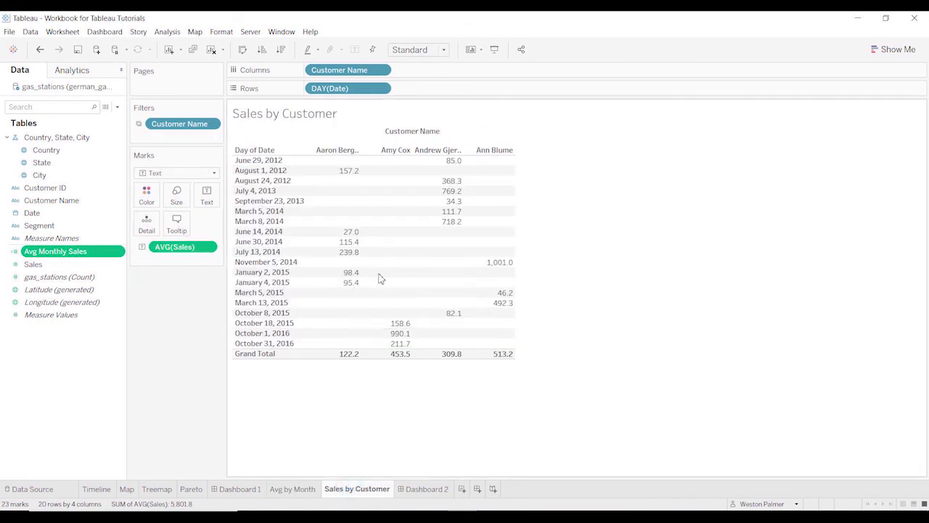